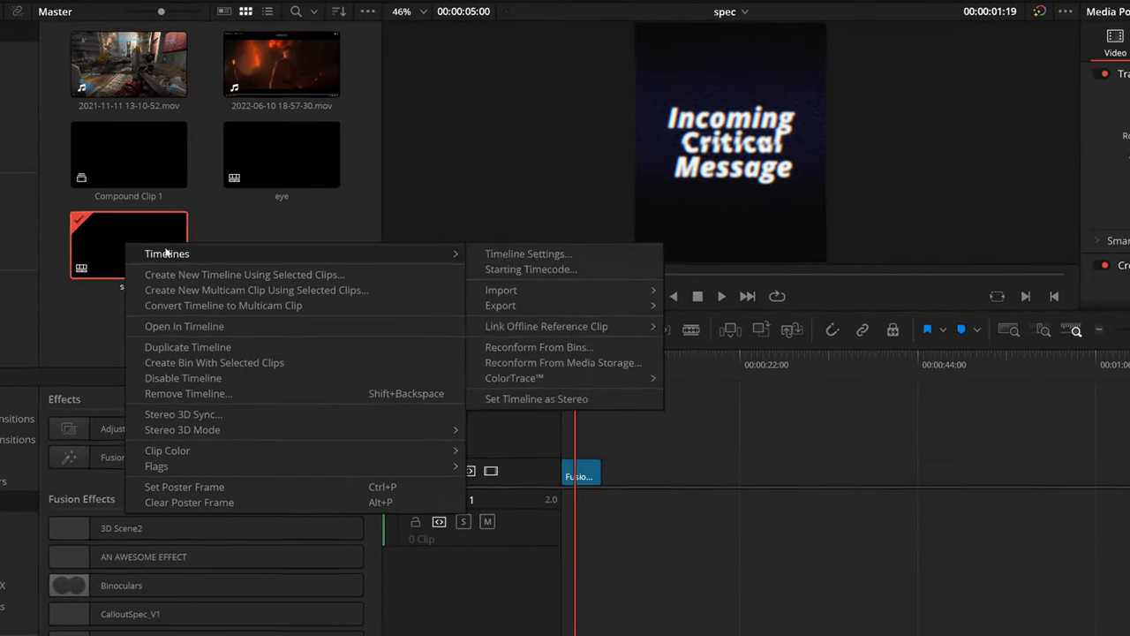
- View the glowing 'Incoming Critical Message' title from the vertical spec timeline in the viewer
click(527, 253)
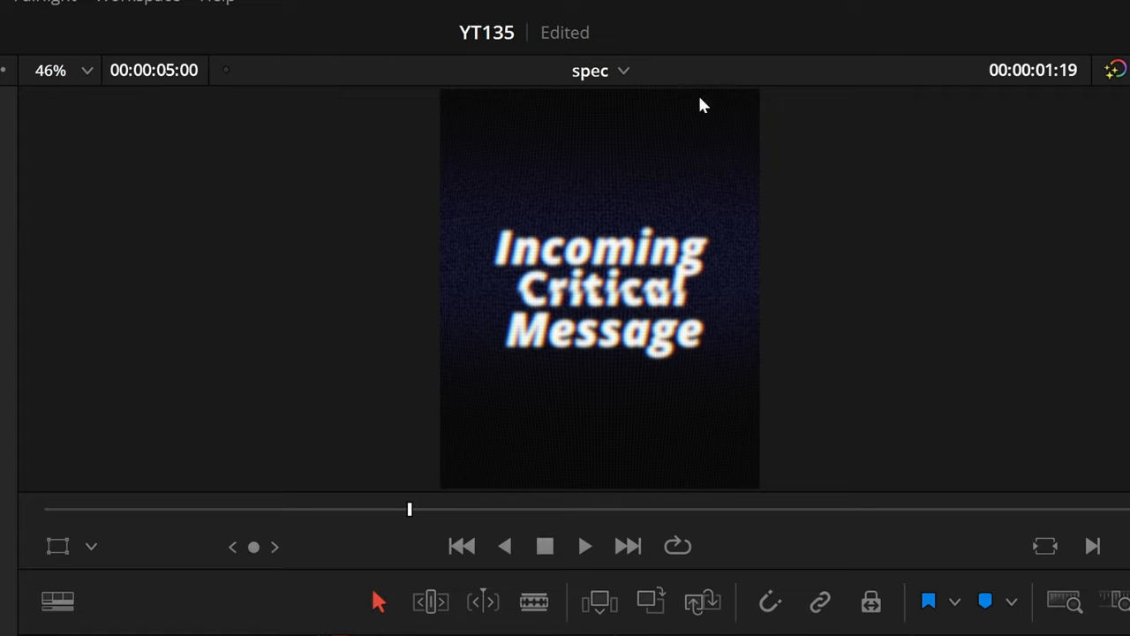
mouse_move(521, 392)
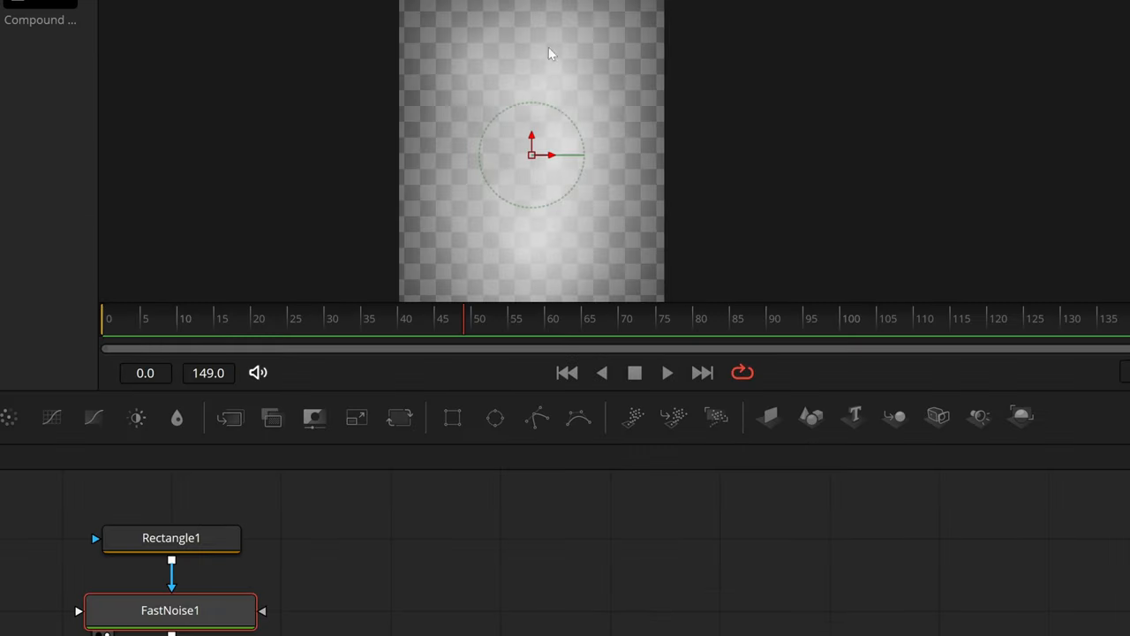
- View the noise output and drag Transform4's wrapped Size down to 0.441 to tile it
click(171, 537)
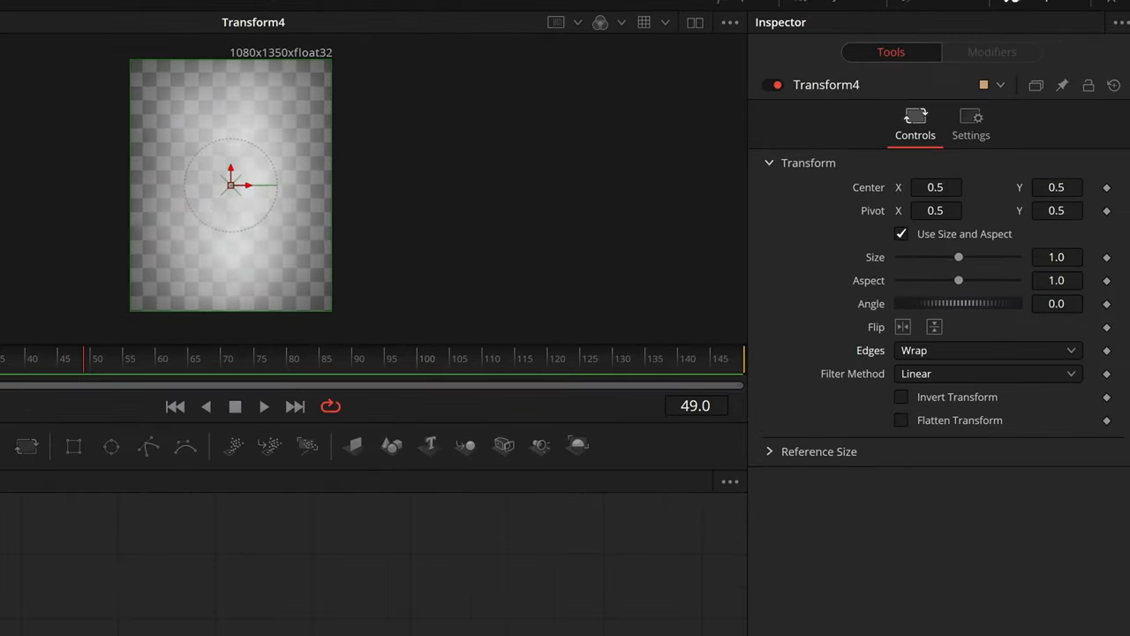
drag(958, 257, 925, 257)
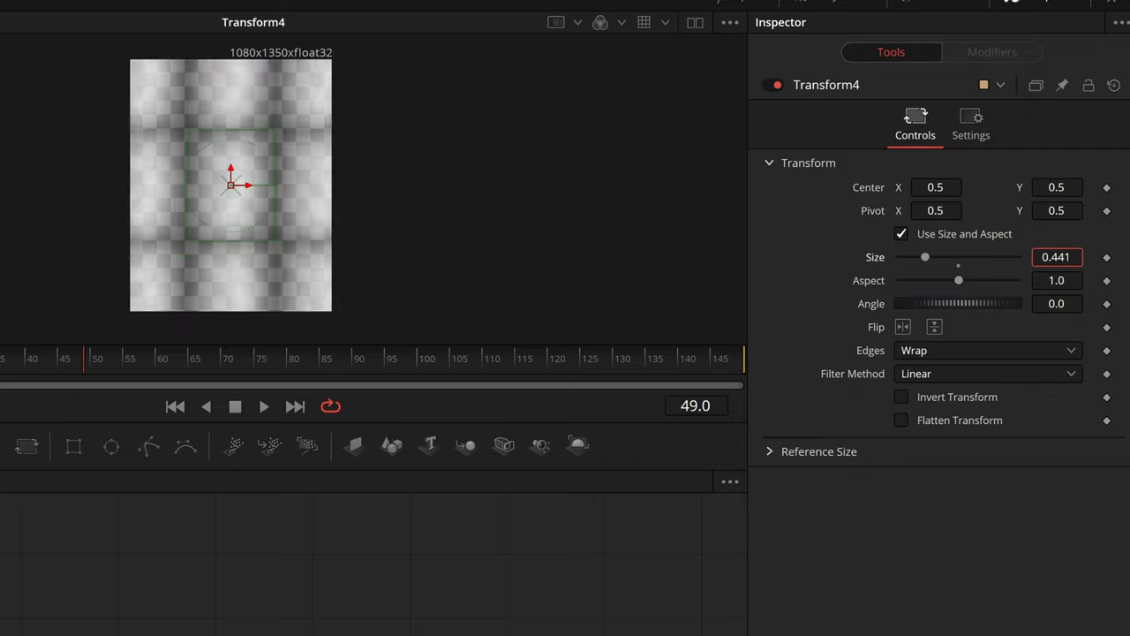
drag(926, 256, 901, 256)
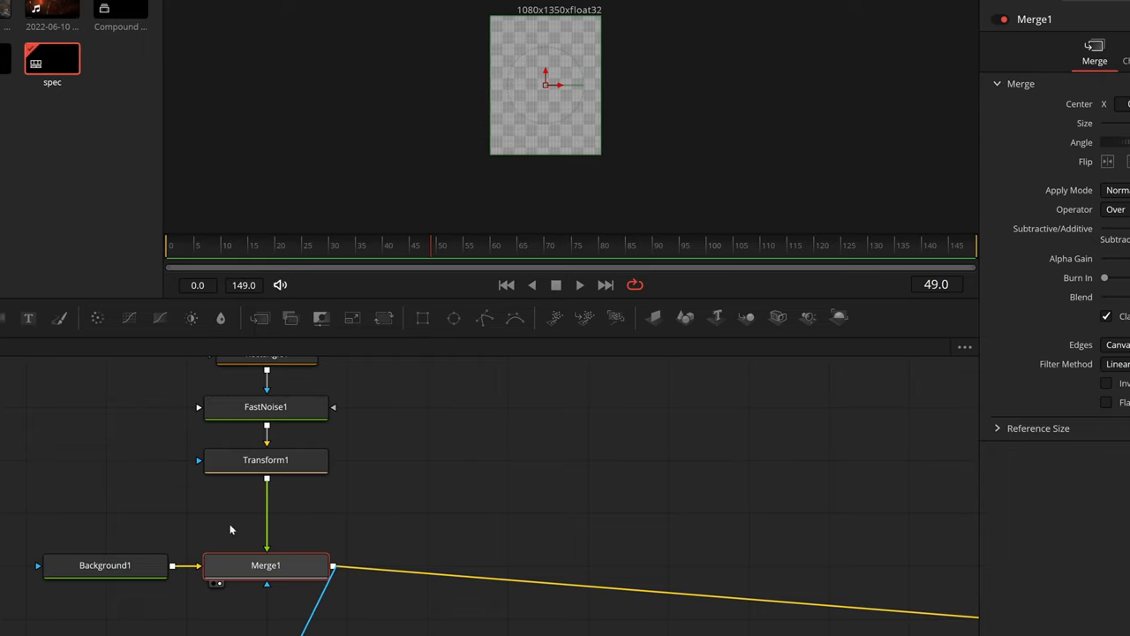
- Inspect the Dent1 distortion settings warping the tiled noise grid
click(105, 565)
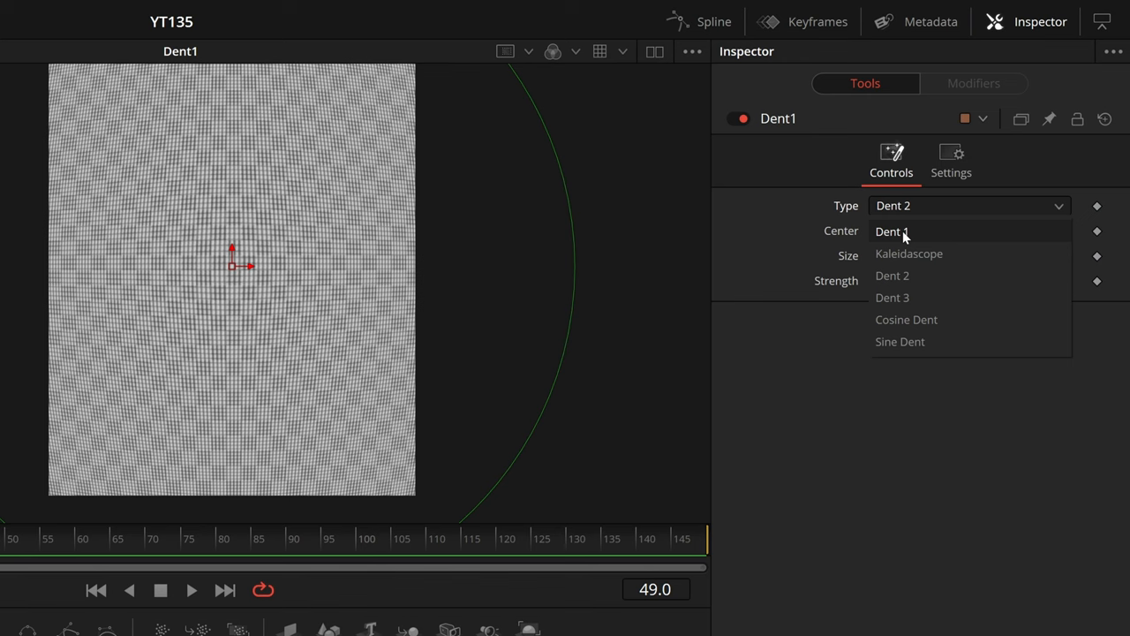
- Try Dent 3 and Cosine Dent on Dent1, keep Dent 2, and view Merge1's grid
click(891, 298)
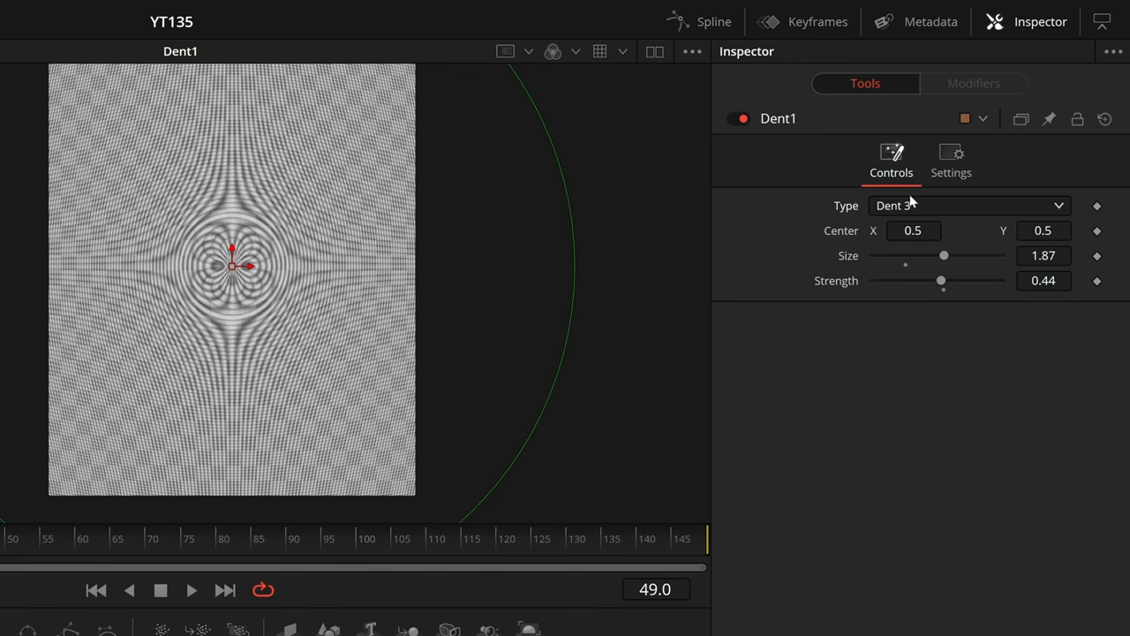
click(969, 205)
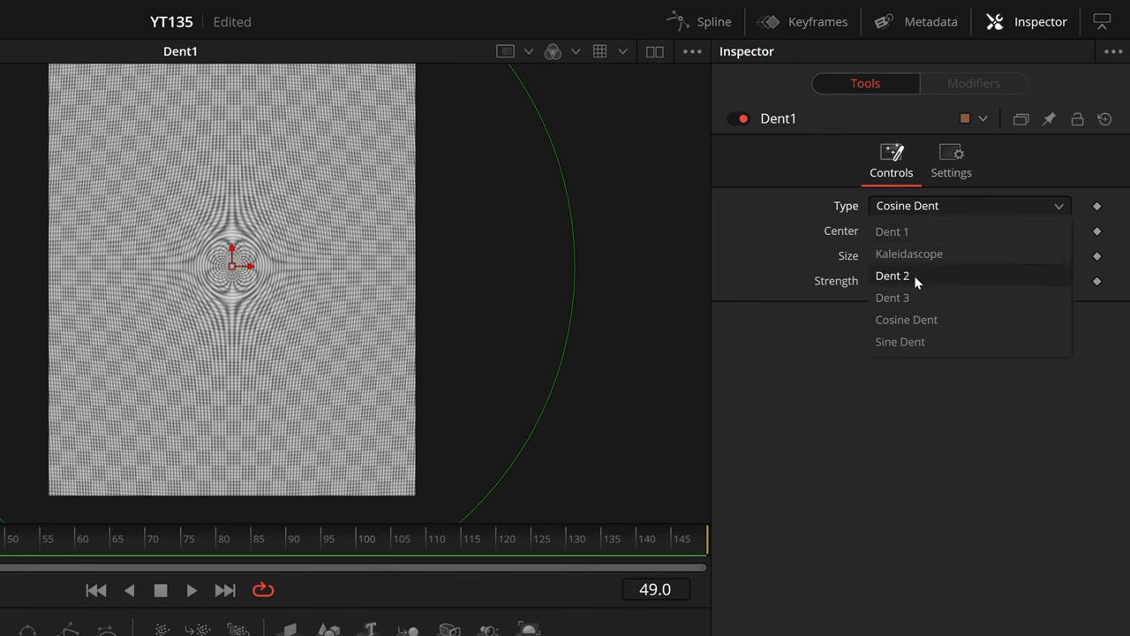
click(892, 275)
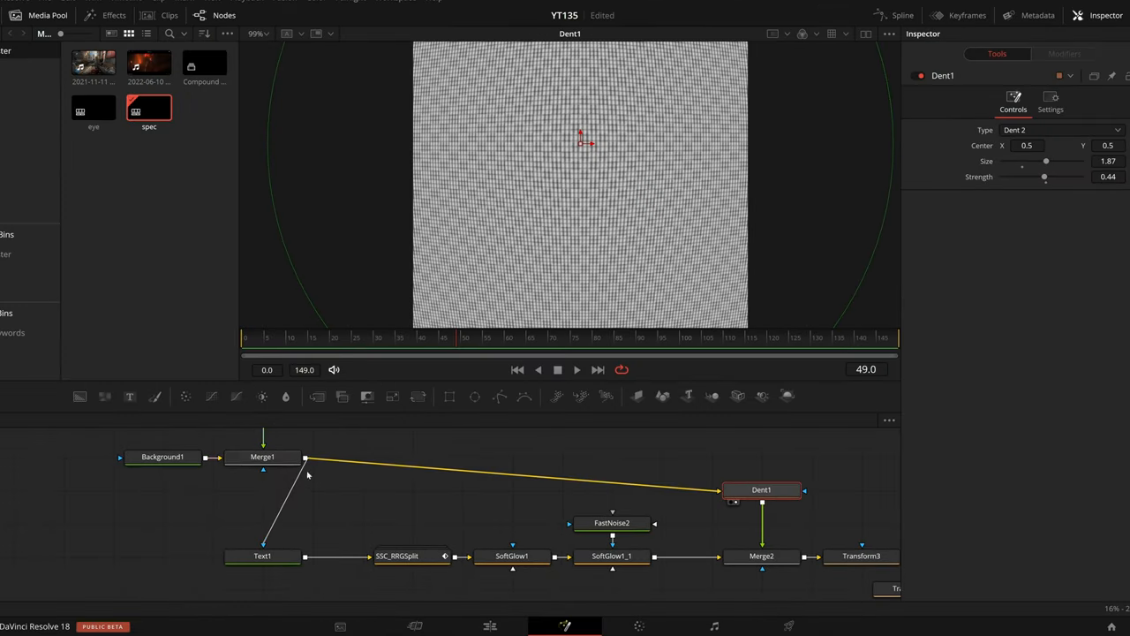
click(262, 457)
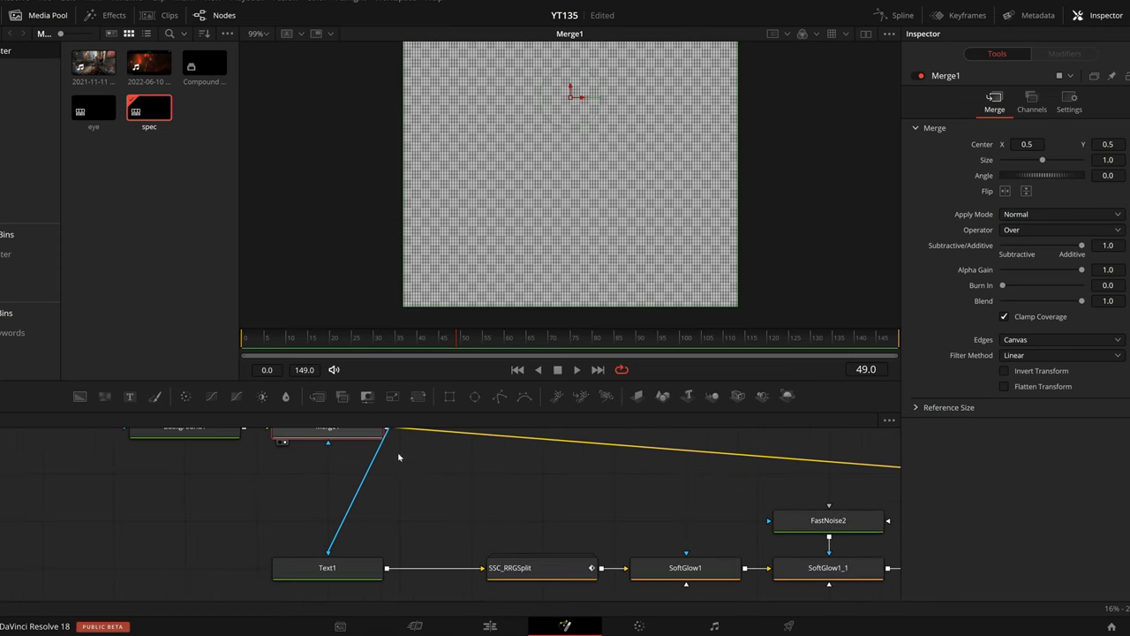
- Set Text1's Shading Softness X and Y sliders to 0 for crisp letters
click(327, 567)
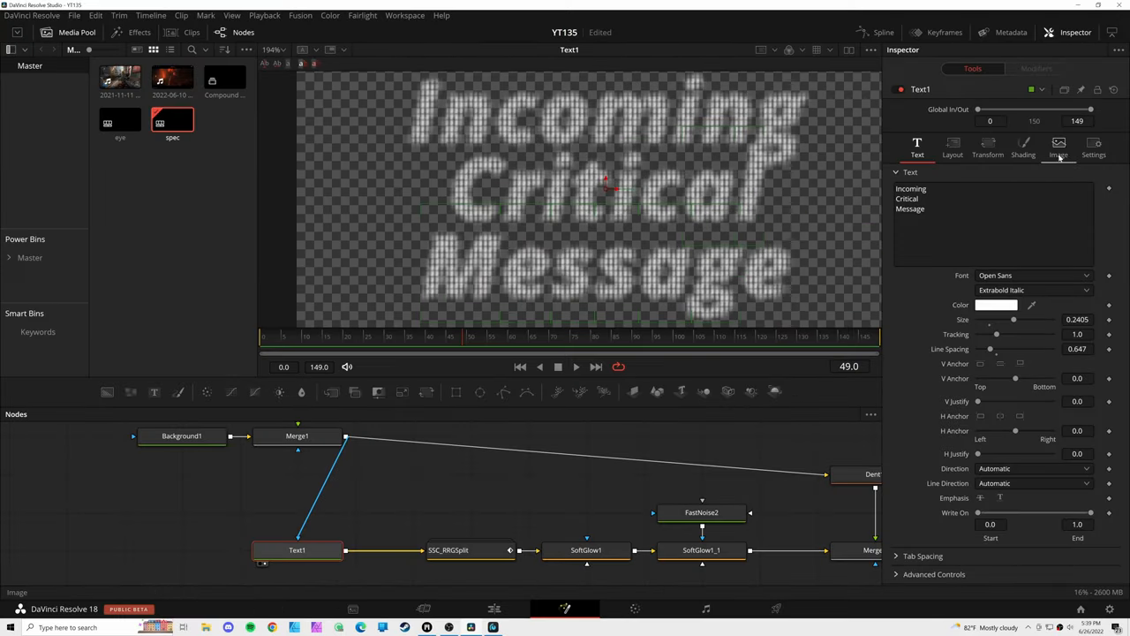
click(1023, 142)
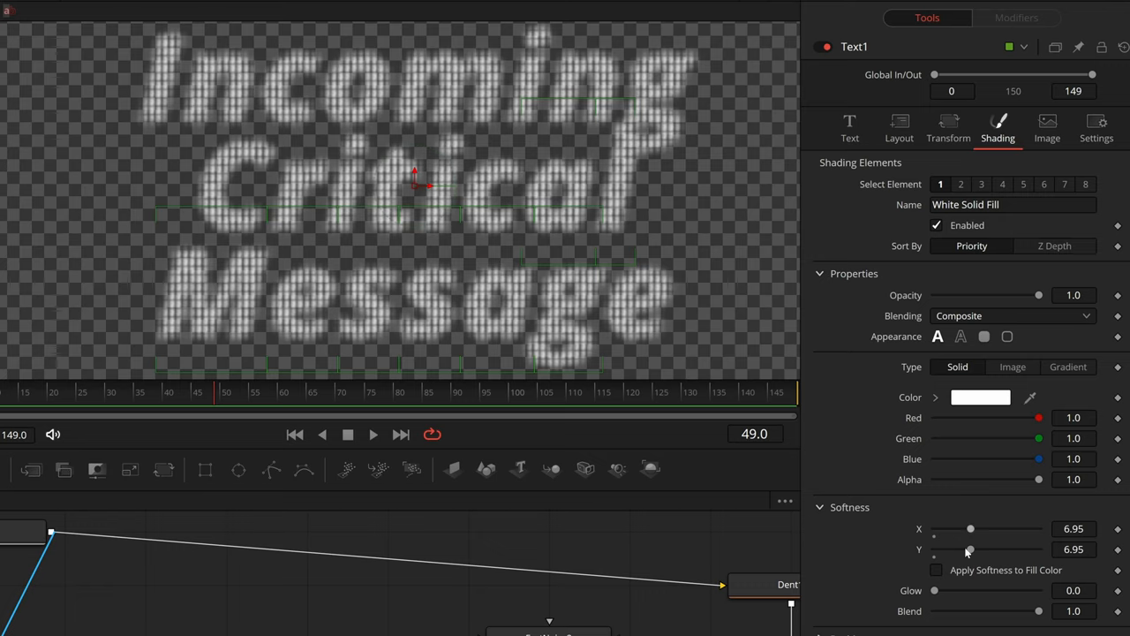
drag(971, 528, 934, 528)
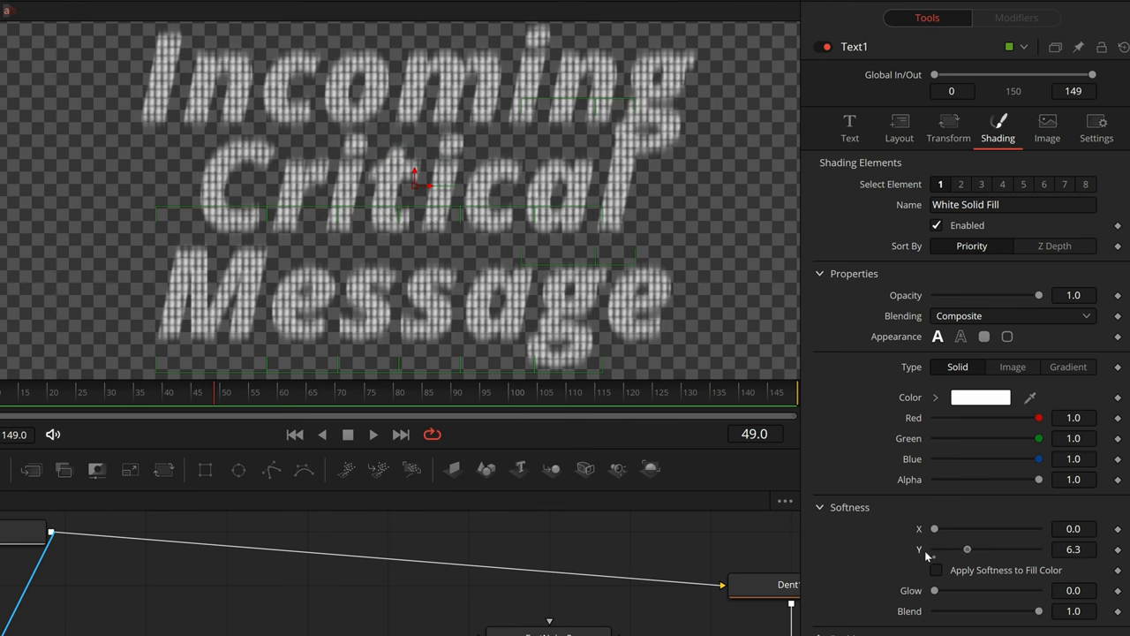
drag(967, 549, 934, 549)
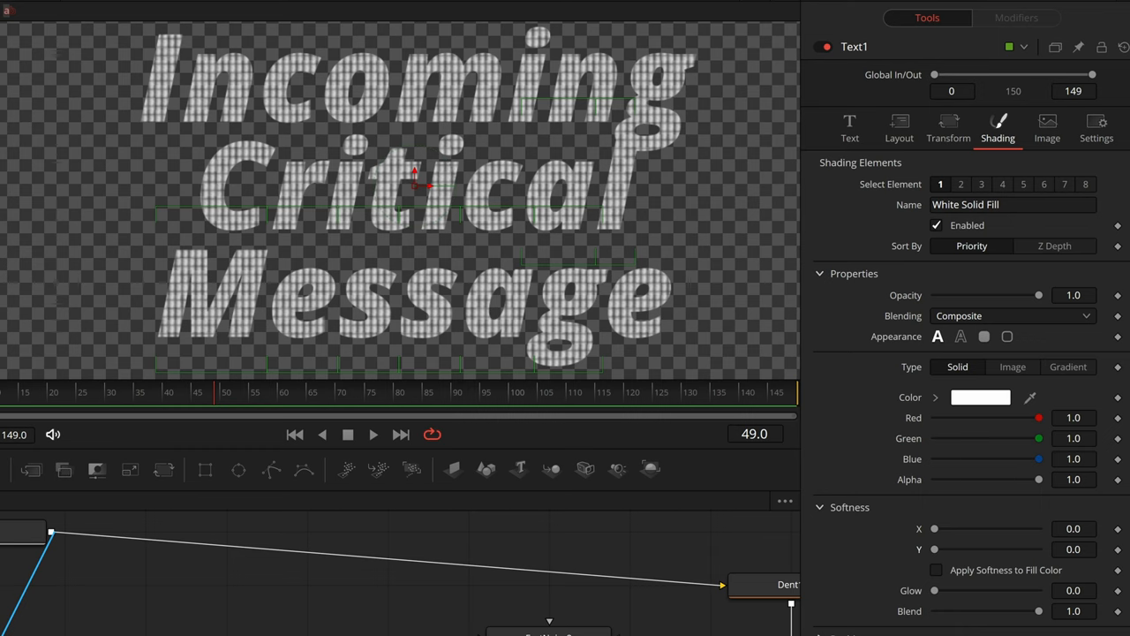
drag(935, 528, 971, 528)
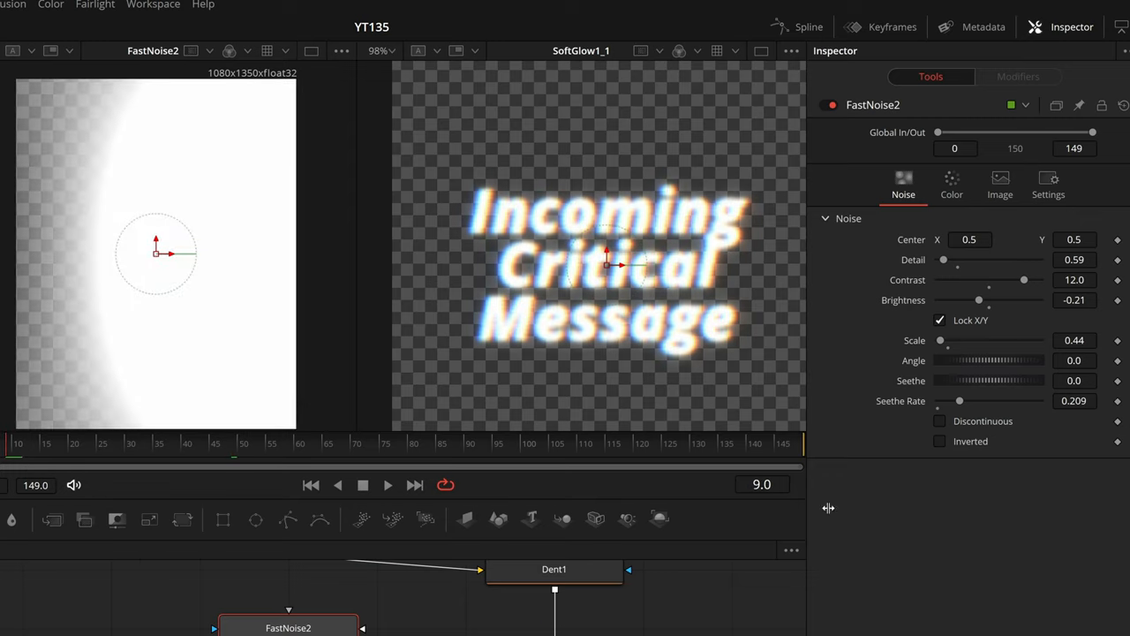
mouse_move(73, 558)
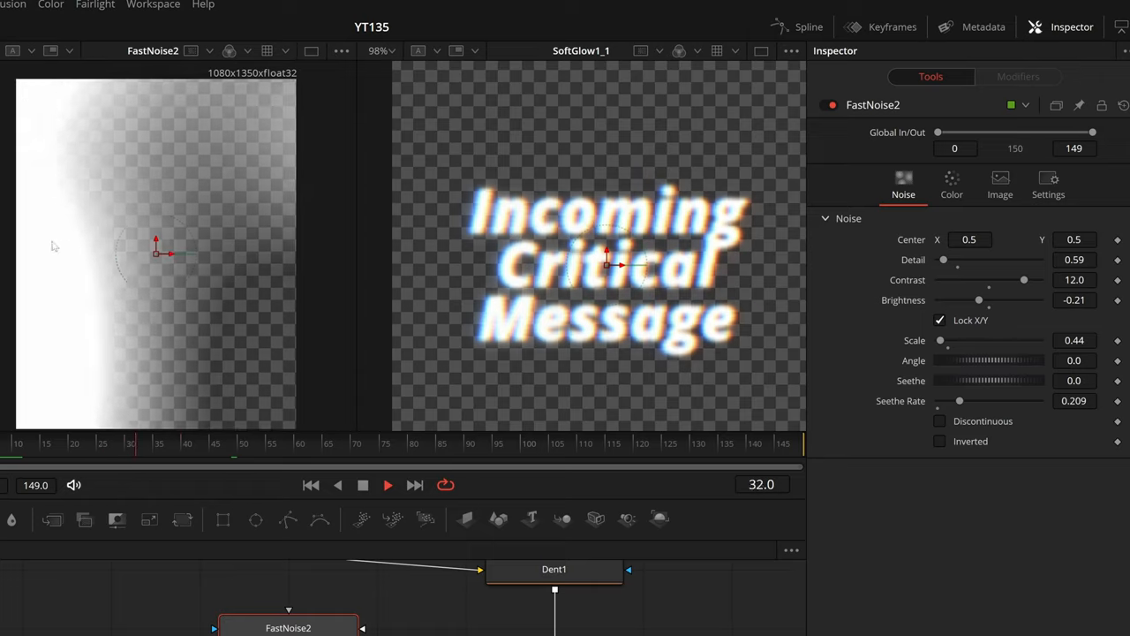
- Stop playback to examine FastNoise2's high-contrast white sweep across the frame
click(470, 443)
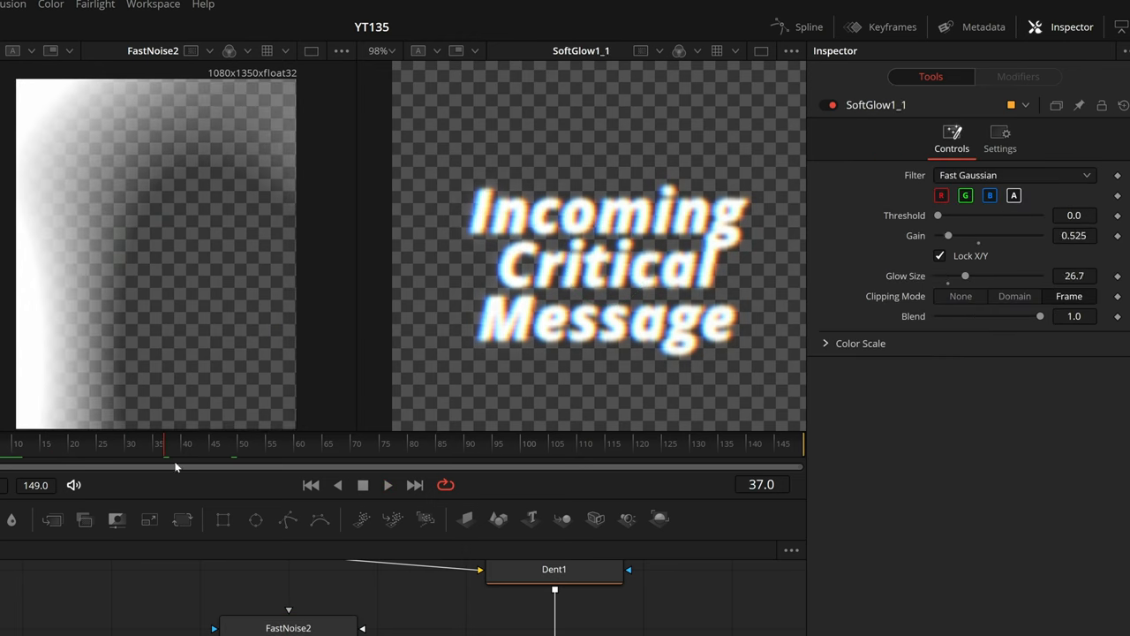
- Show Rectangle3's mask settings feeding Transform2 for the sliding centre animation
click(388, 484)
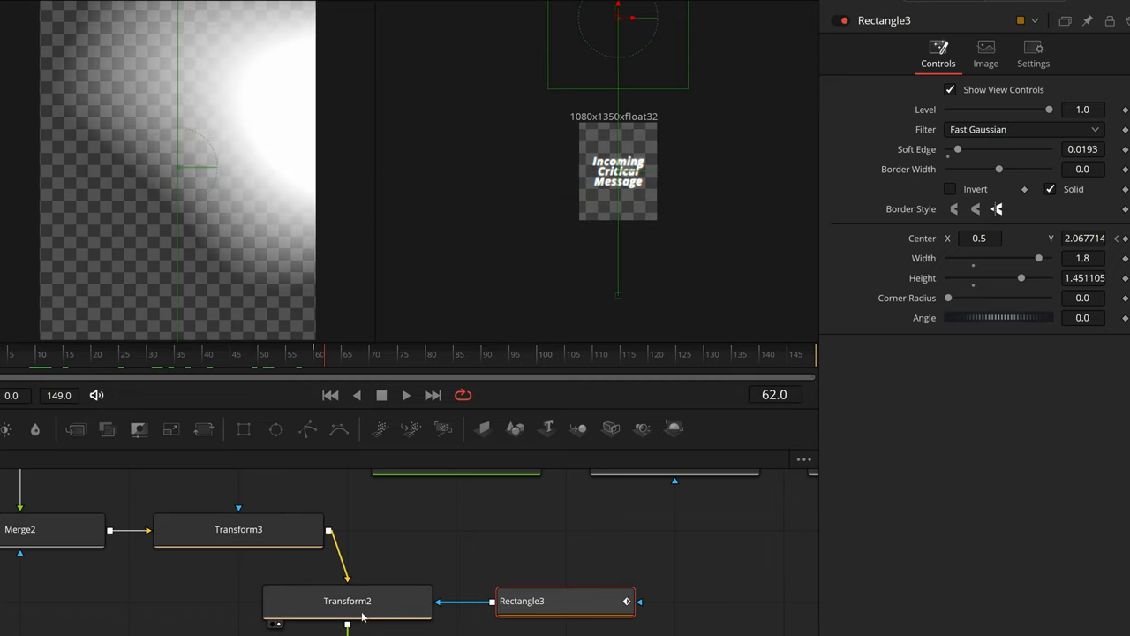
- Show Rectangle3's Center Displacement curve and its two keyframes in the Spline editor
click(347, 600)
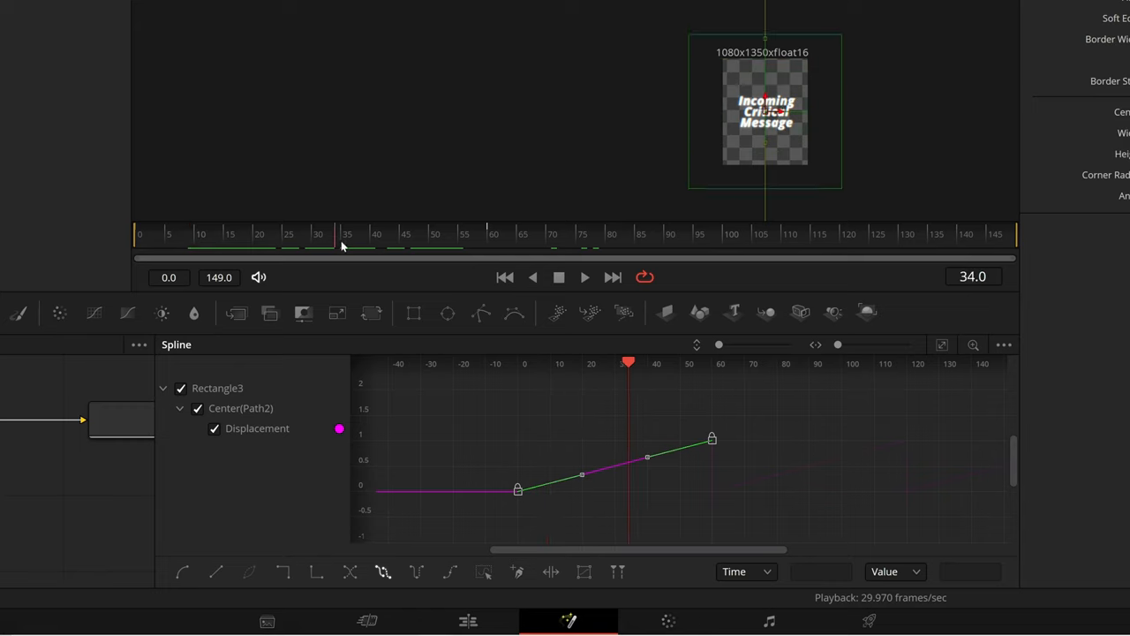
click(486, 234)
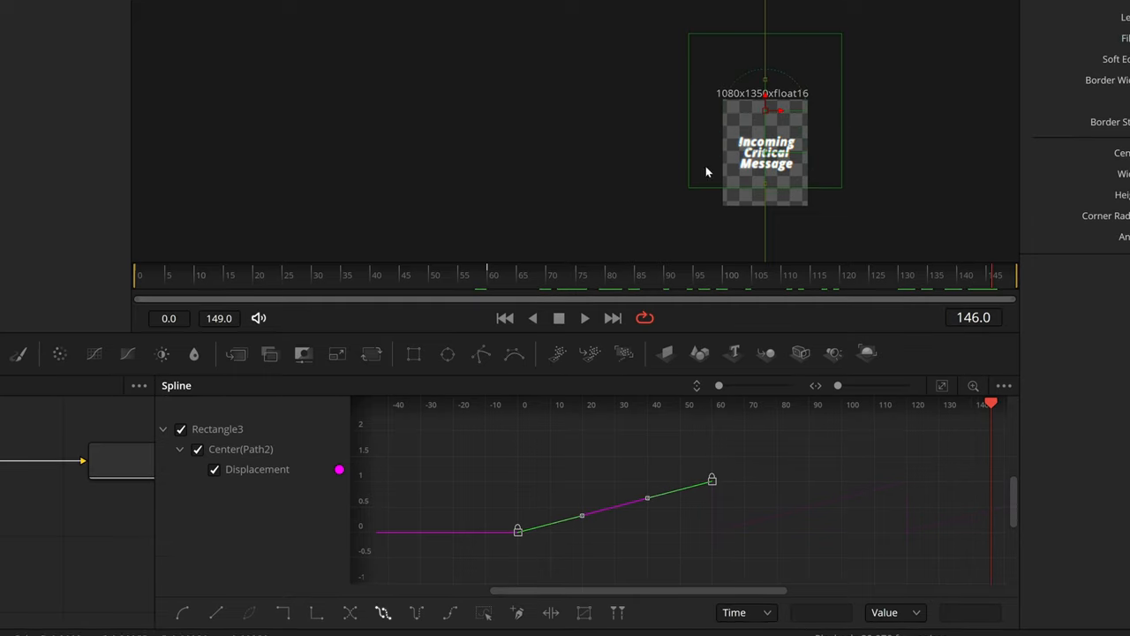
mouse_move(587, 354)
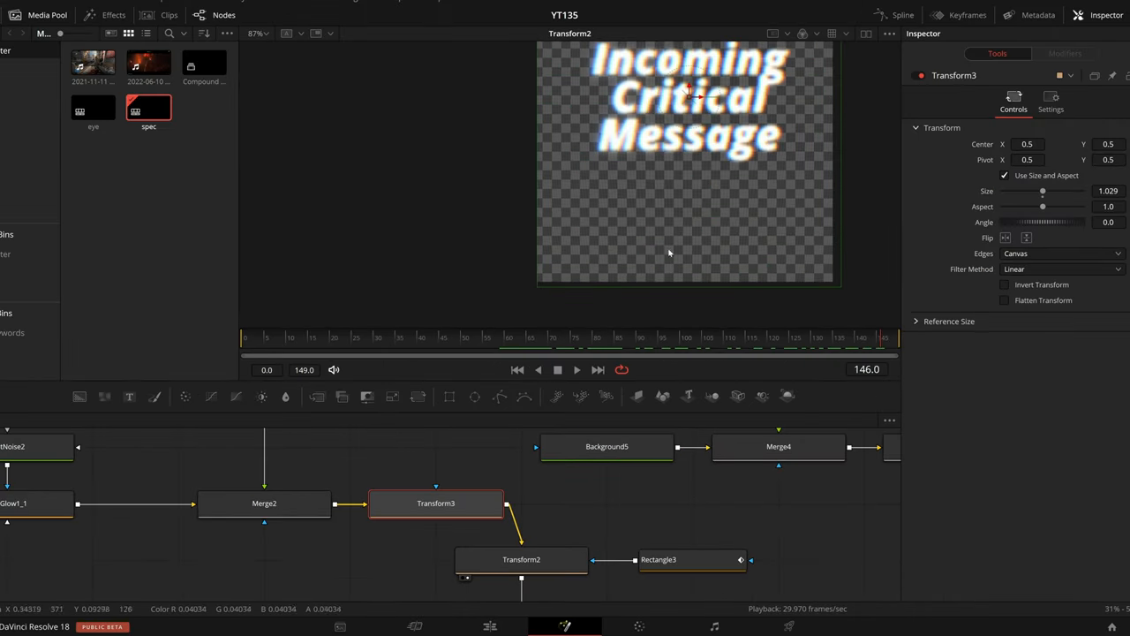
mouse_move(531, 287)
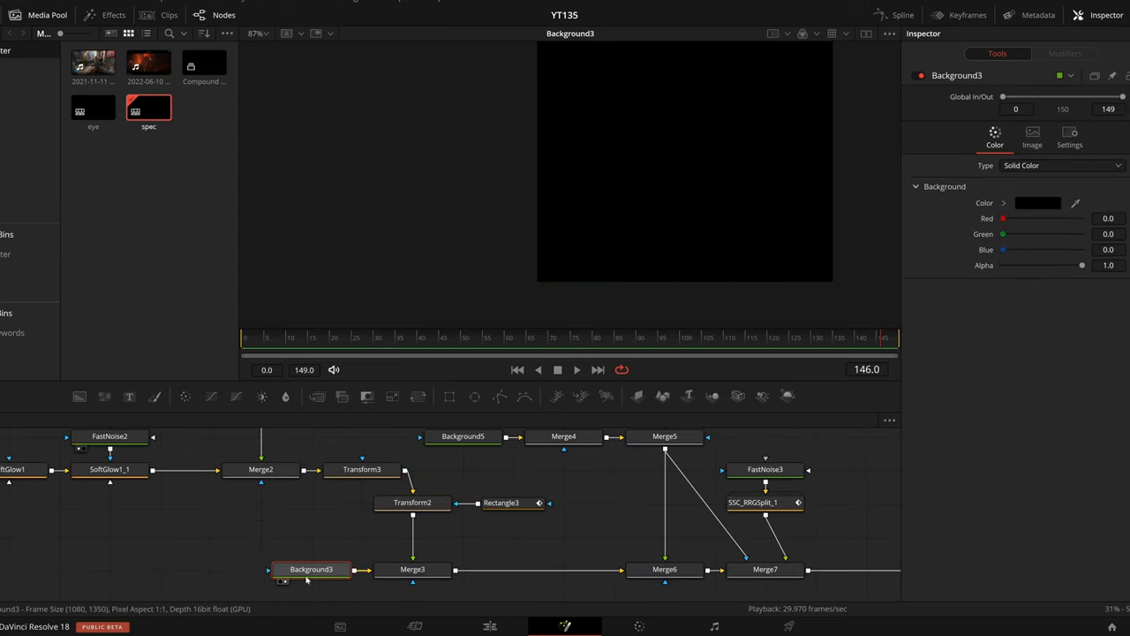
- Select MediaOut1 to view the final glowing title over the dark textured background
click(412, 568)
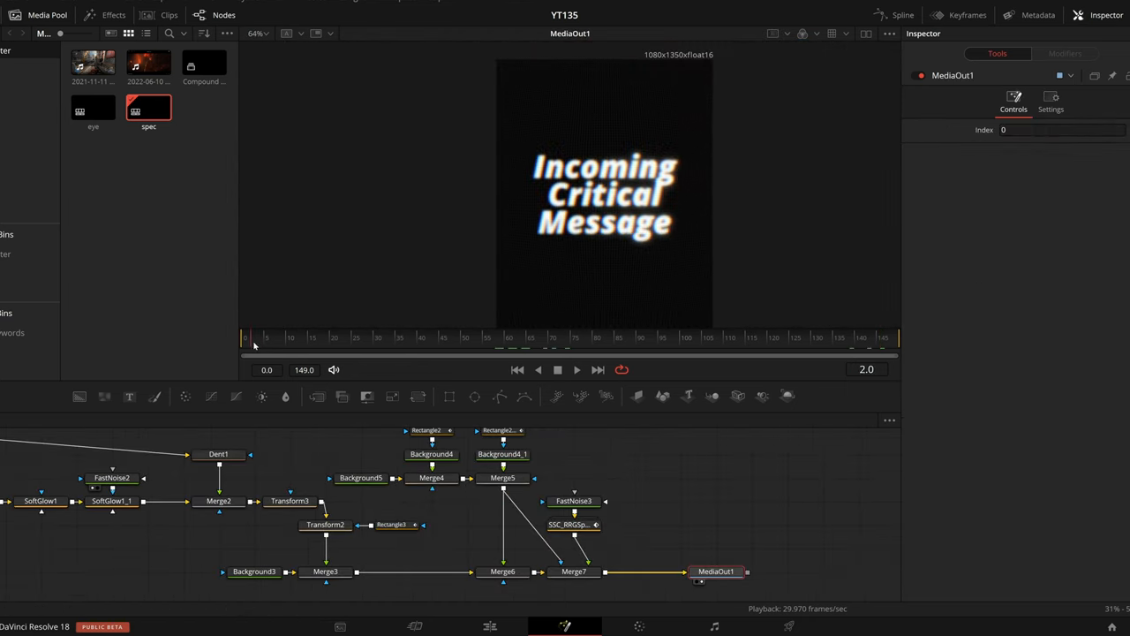
- Play the final composite to watch the sweeps, reaching frame 45's bluish tint
click(334, 337)
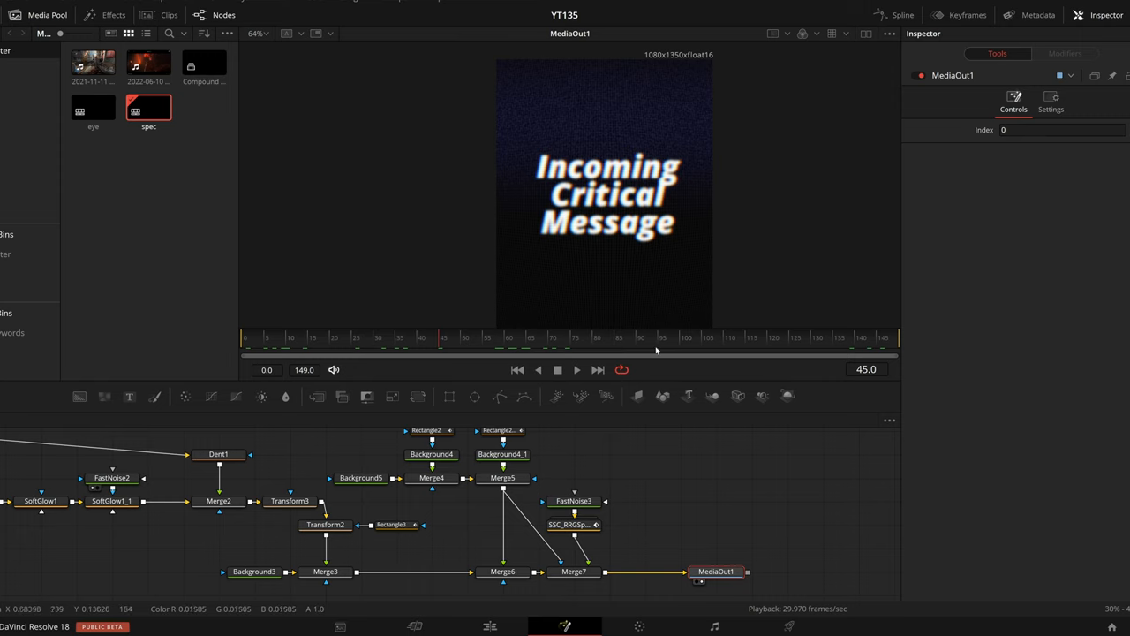
mouse_move(570, 230)
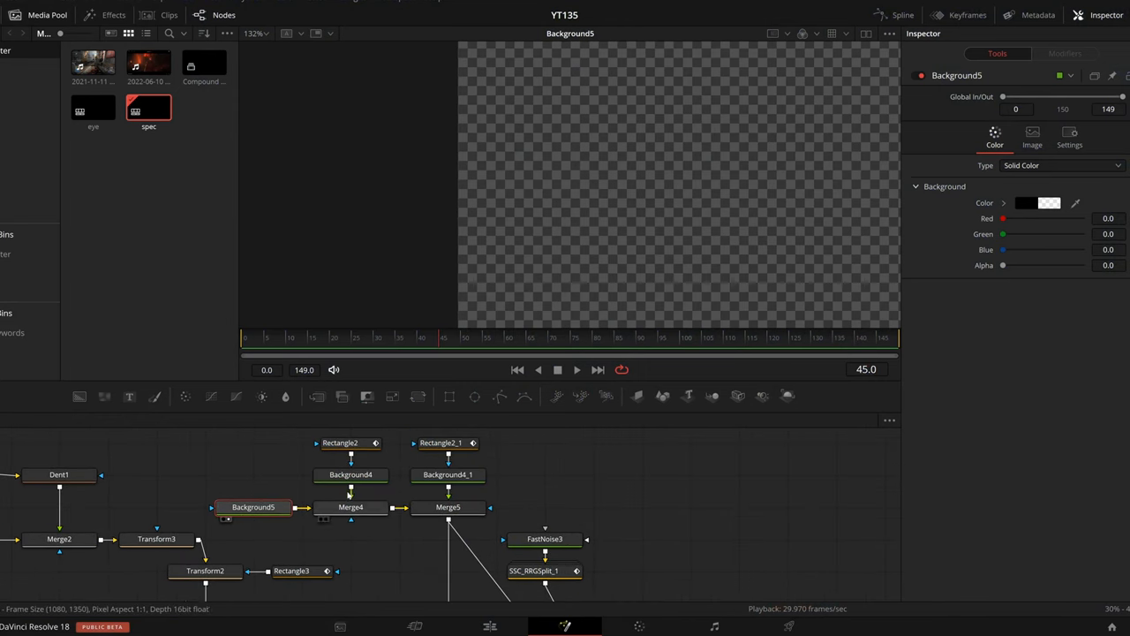
- View the Background4 red gradient, then inspect the Rectangle2 mask with its animated Center
click(350, 507)
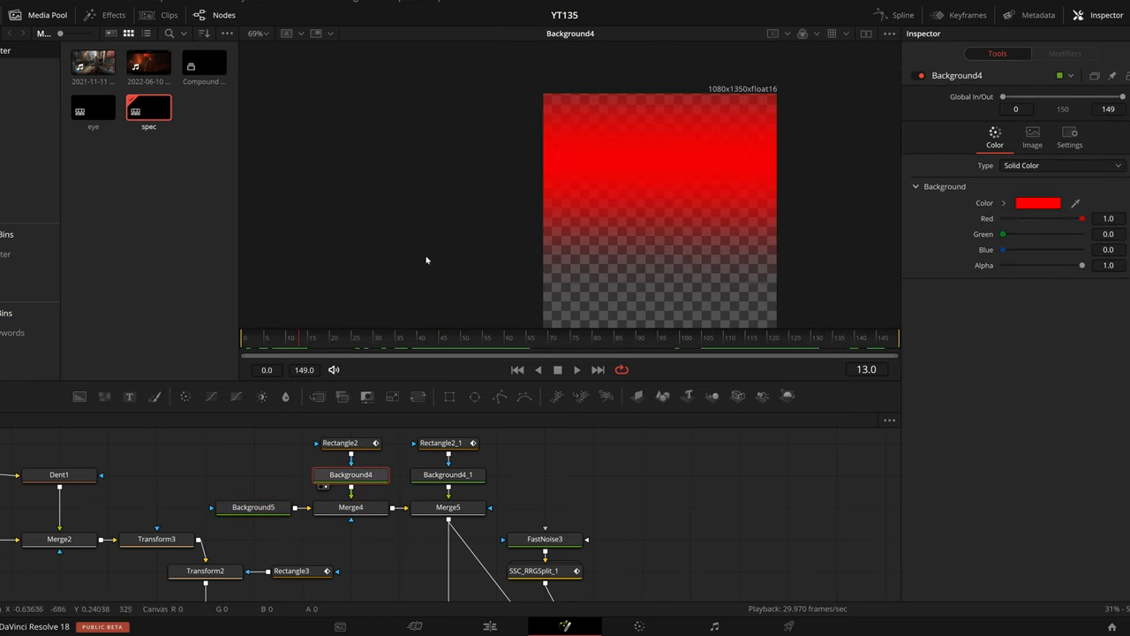
click(340, 442)
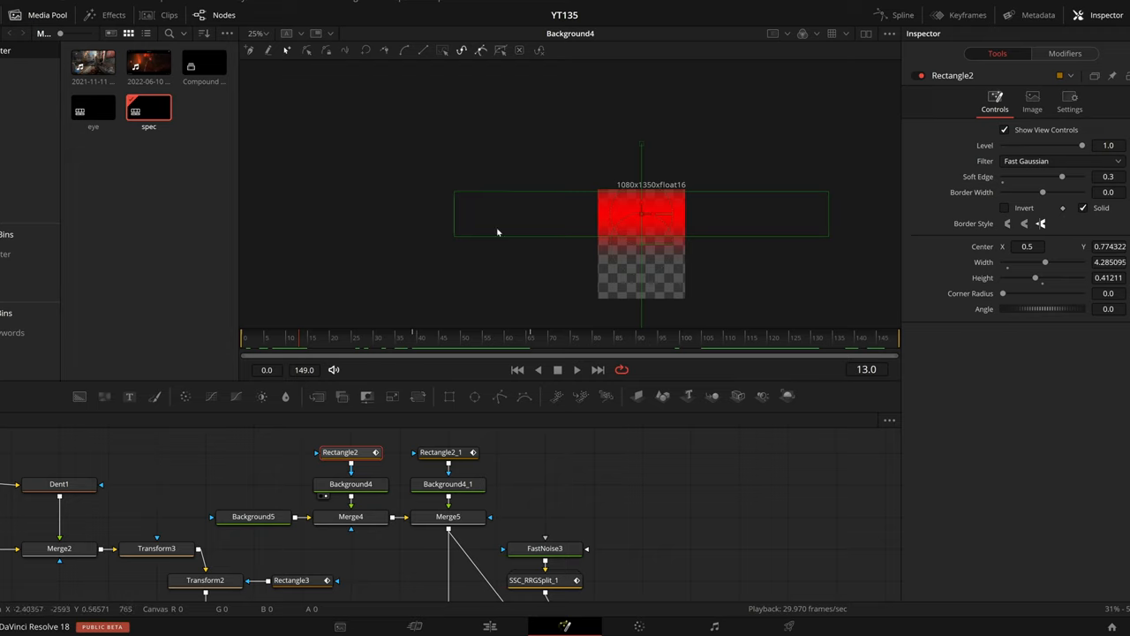
mouse_move(742, 218)
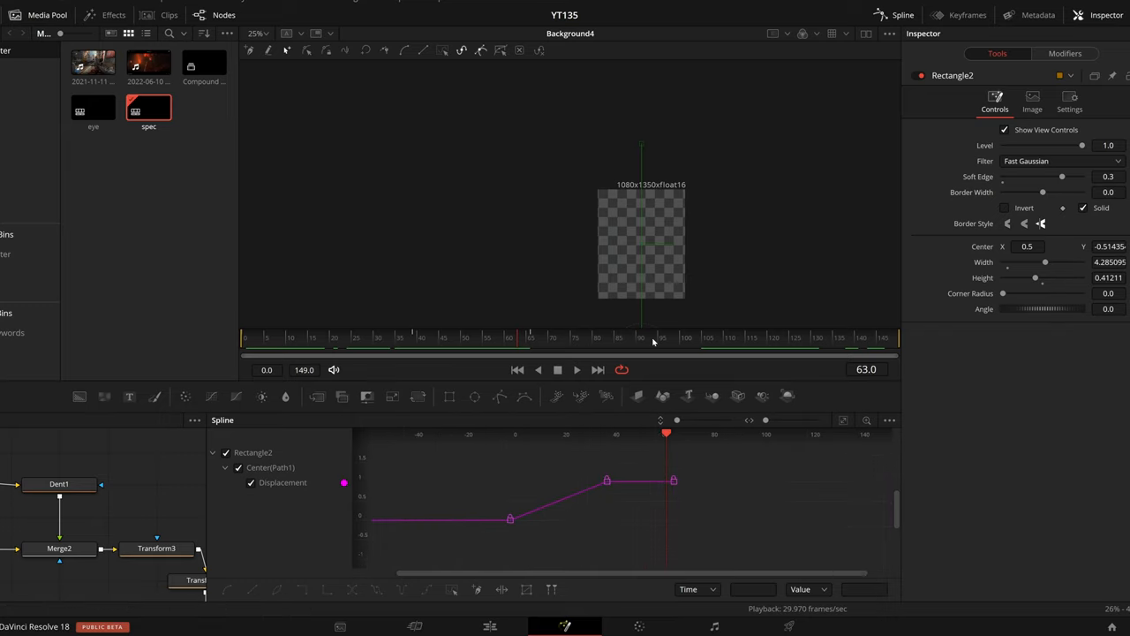
mouse_move(367, 396)
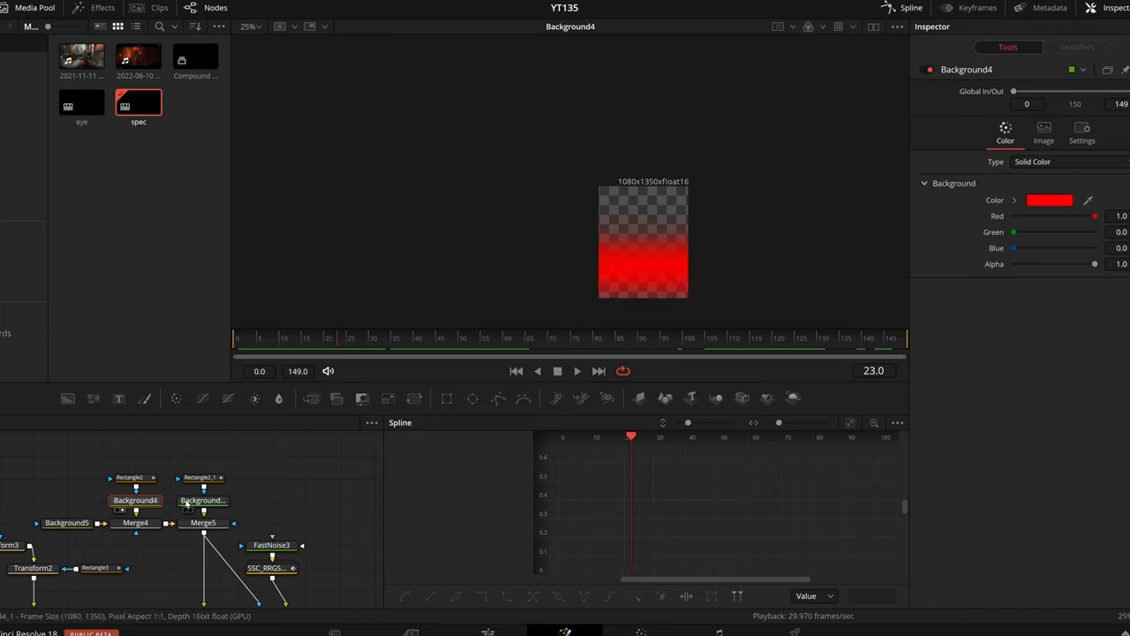
- View the Background4_1 blue sweep layer feeding Merge5
click(203, 500)
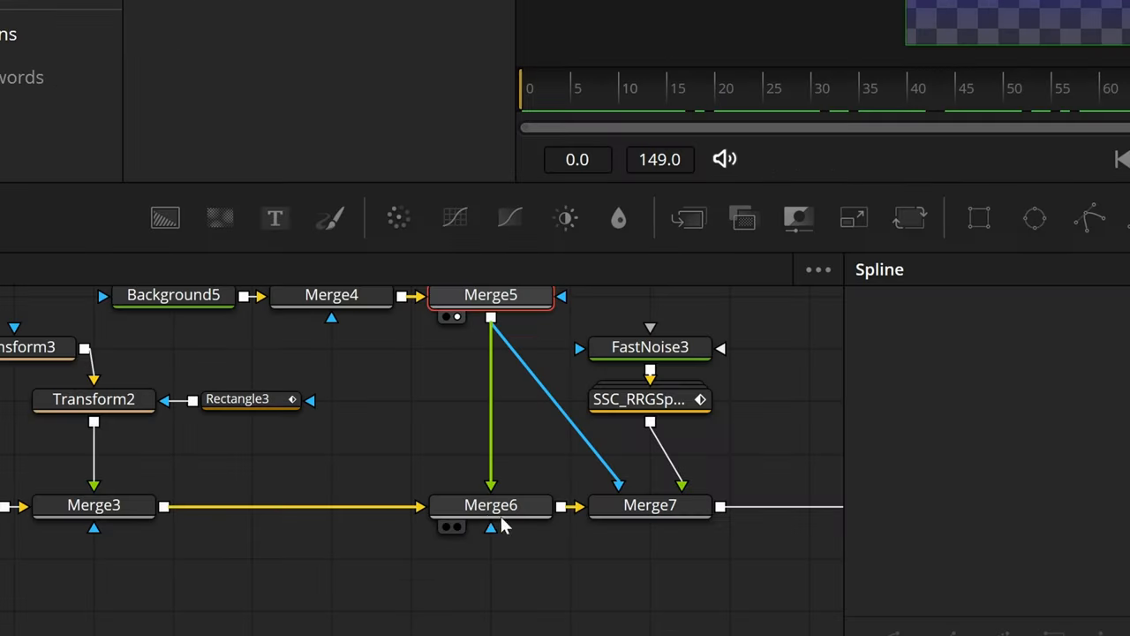
- Raise and lower Merge6's Linear Dodge gain to keep the blue sweep subtle
click(490, 504)
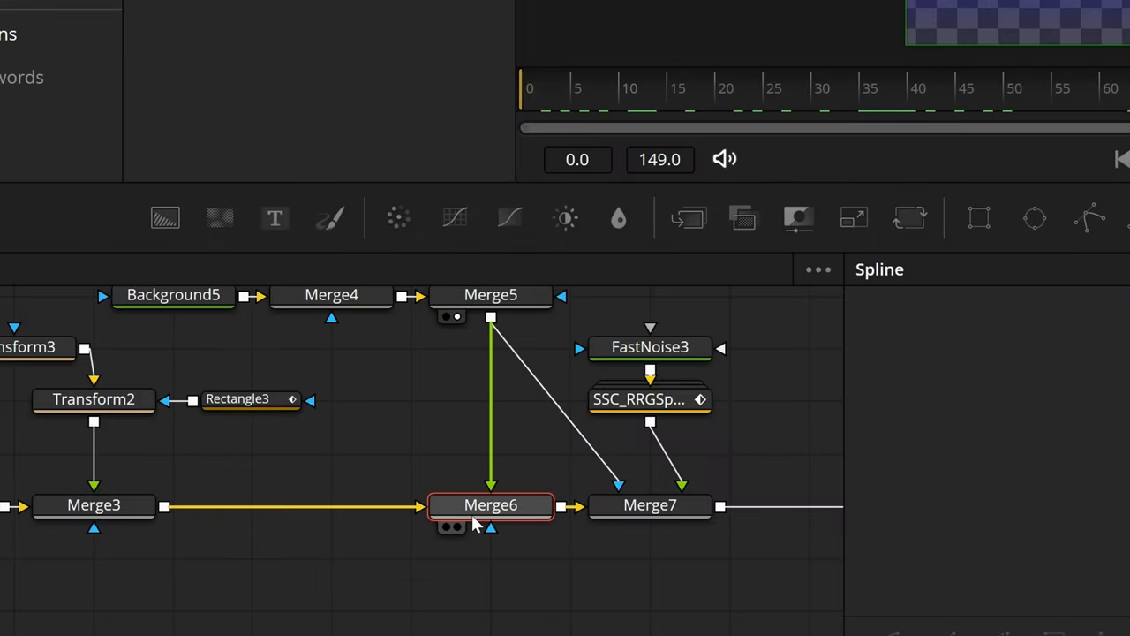
double_click(490, 504)
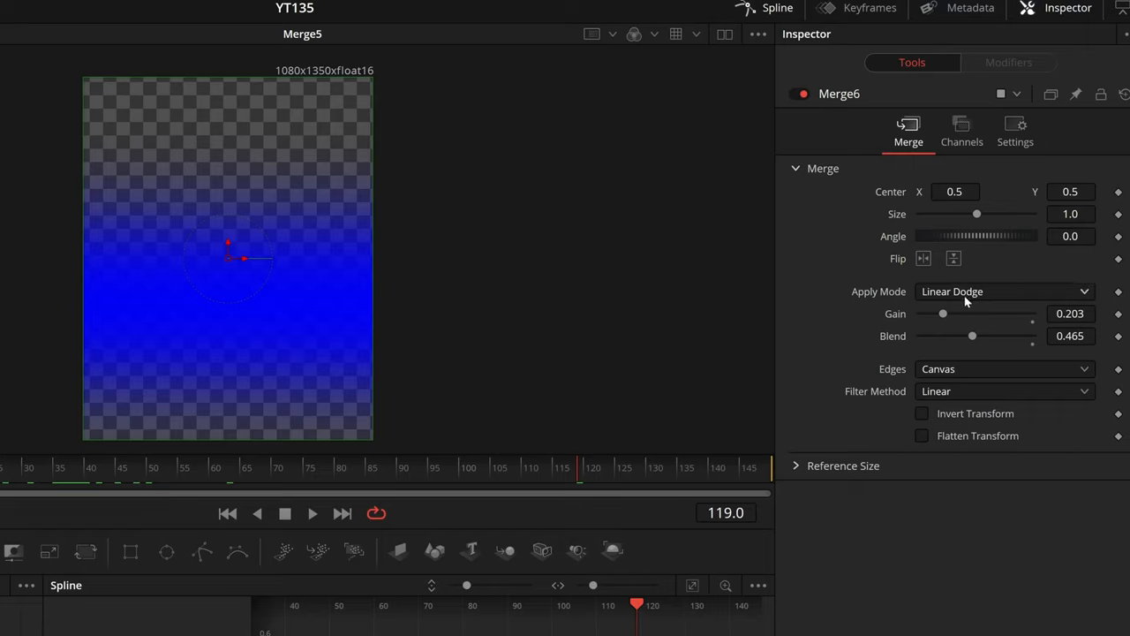
mouse_move(767, 313)
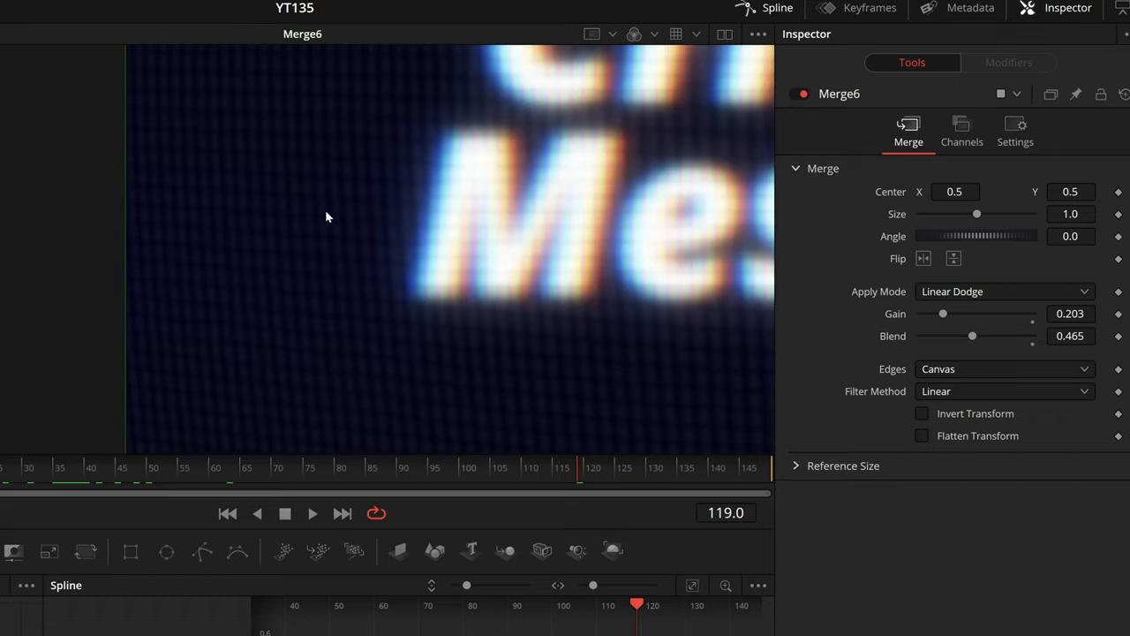
drag(942, 313, 1023, 312)
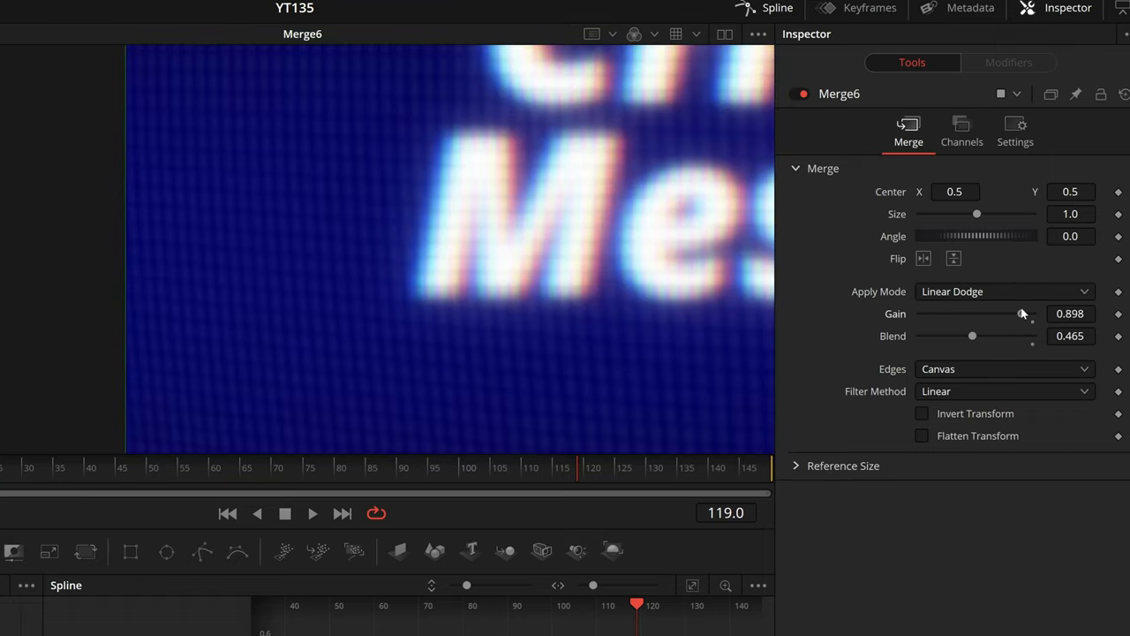
drag(1022, 313, 951, 314)
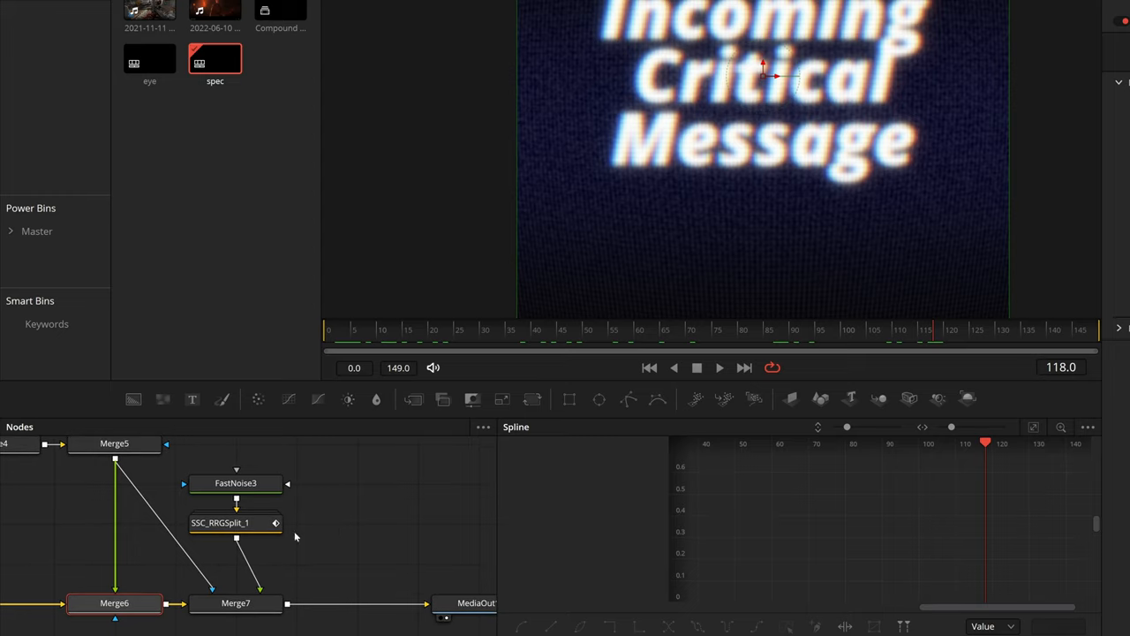
- View FastNoise3's noise settings, then Merge7's Screen mode at Gain 0.118
double_click(236, 483)
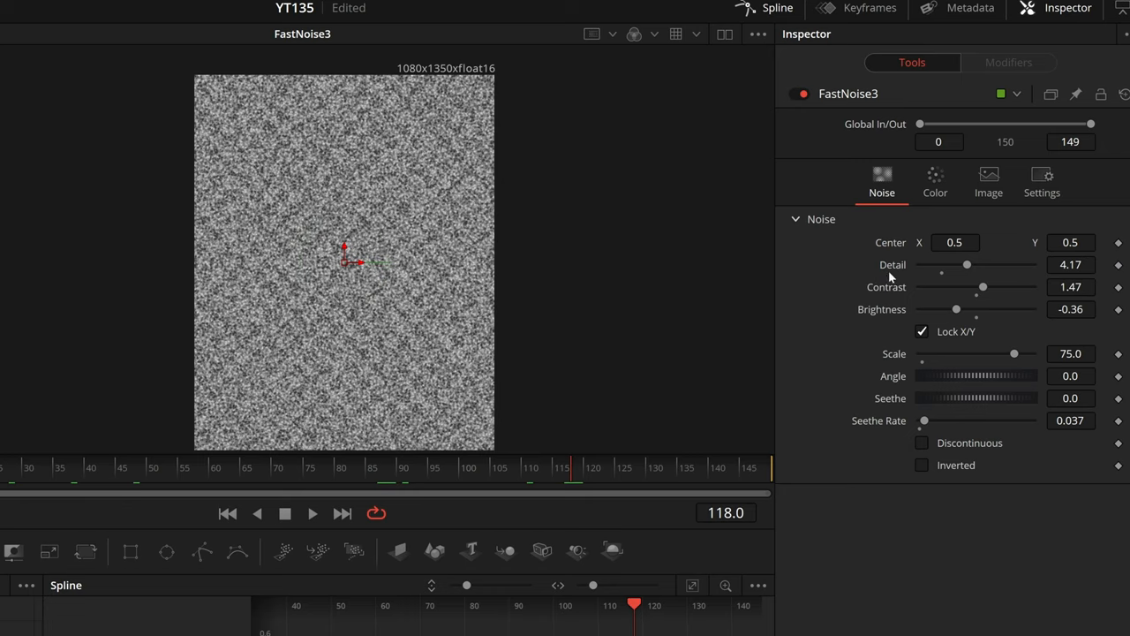
mouse_move(428, 451)
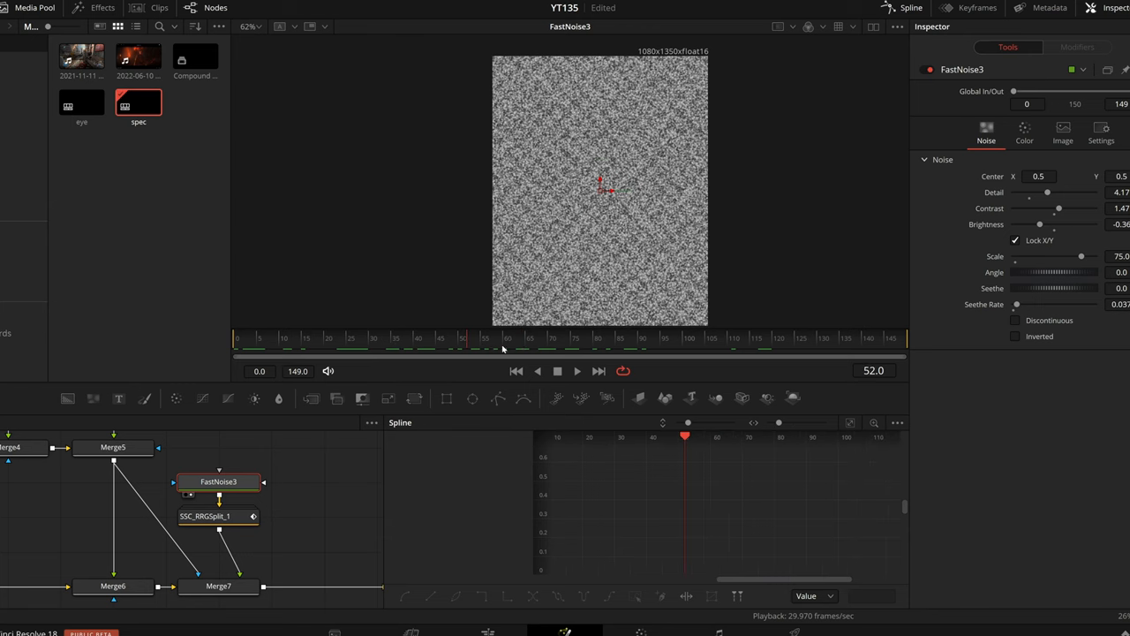
click(204, 516)
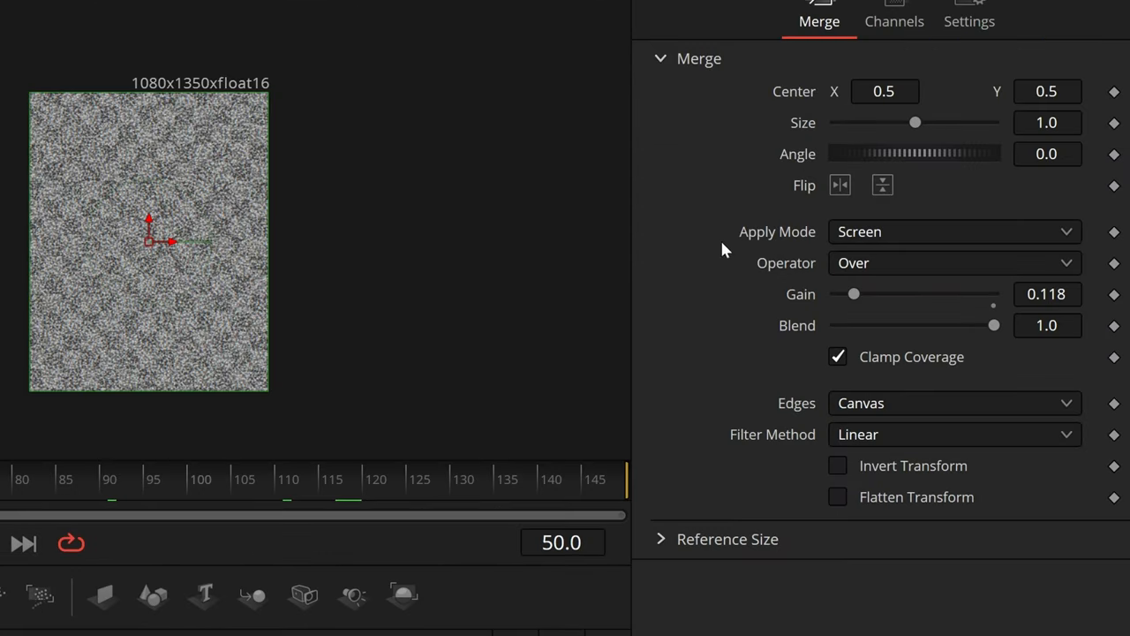
mouse_move(794, 297)
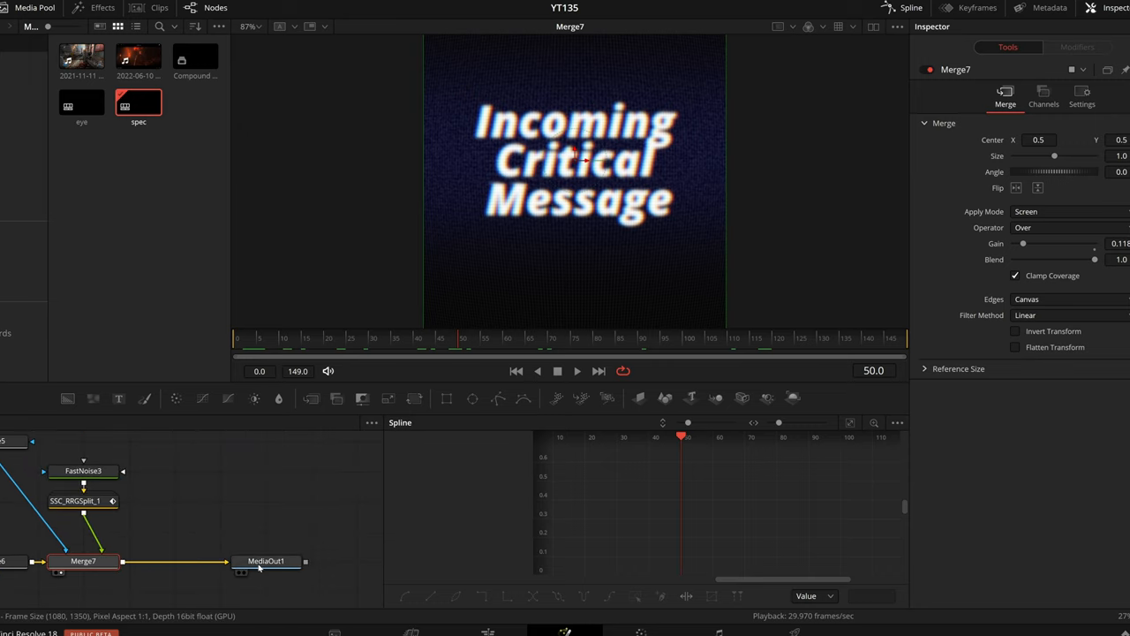
- Preview MediaOut1, then show Text1's Text tab with Open Sans Extrabold Italic
click(266, 560)
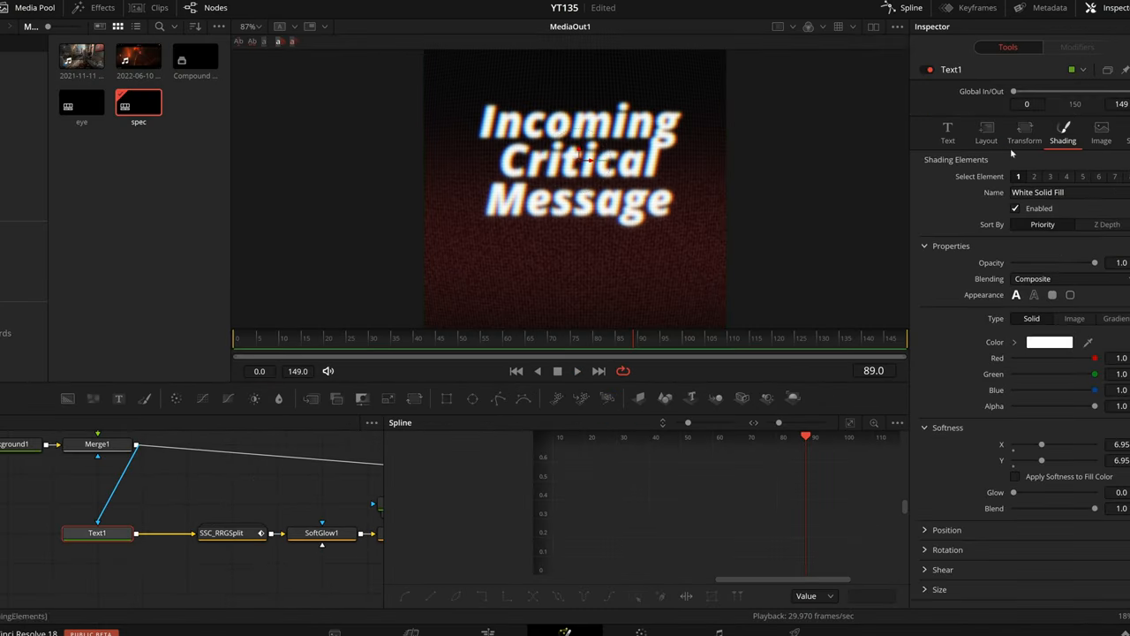
click(947, 132)
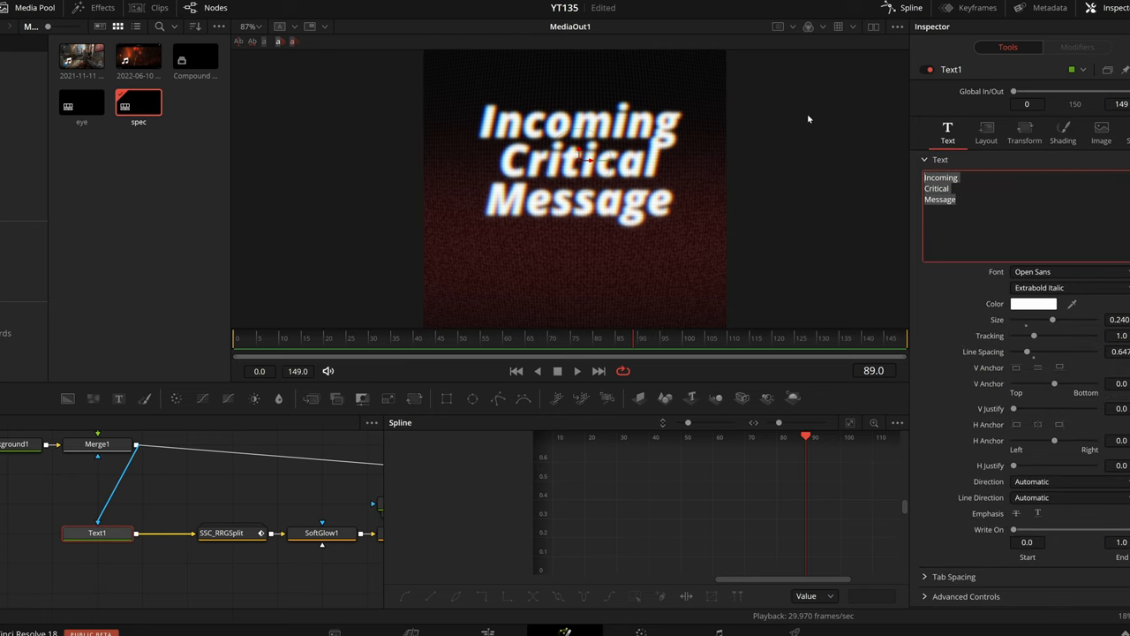